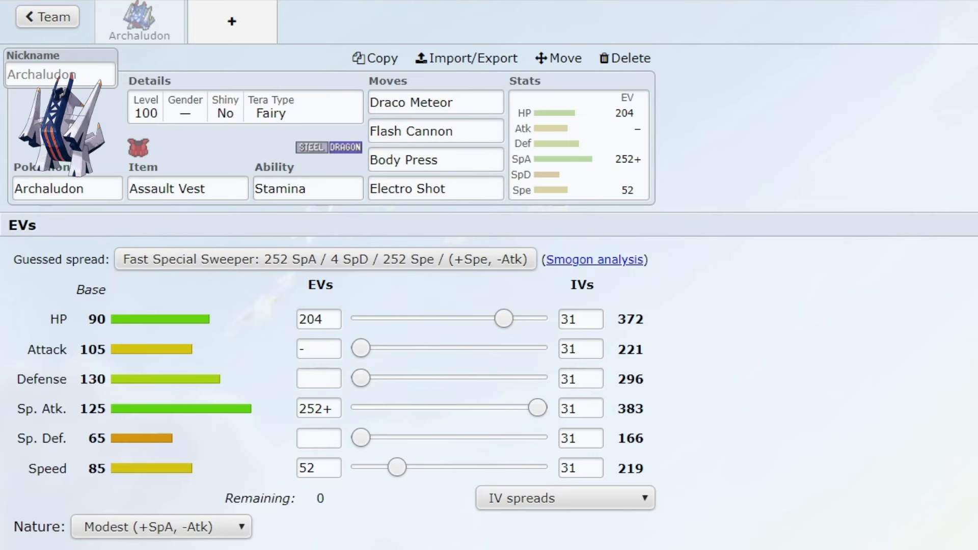
{"action": "mouse_move", "coordinate": [856, 173]}
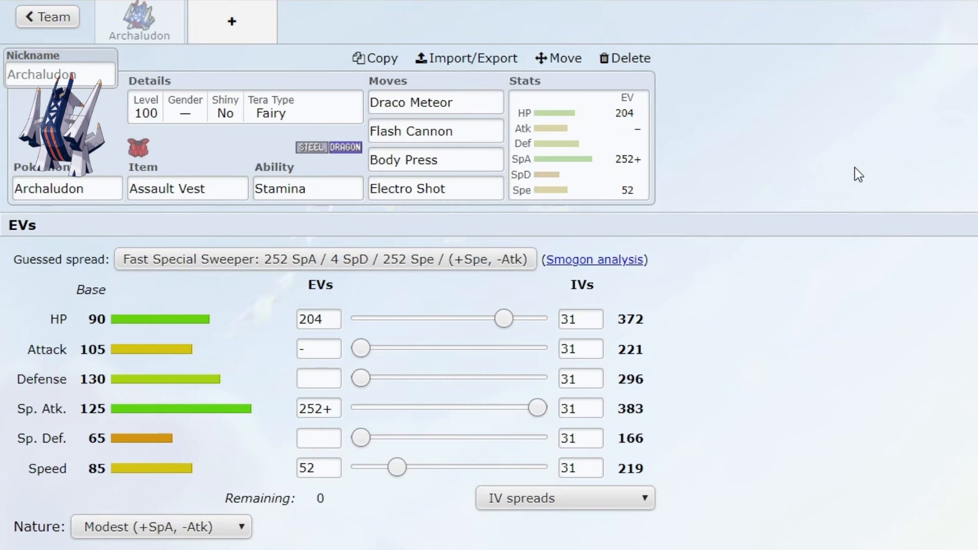
{"action": "mouse_move", "coordinate": [357, 208]}
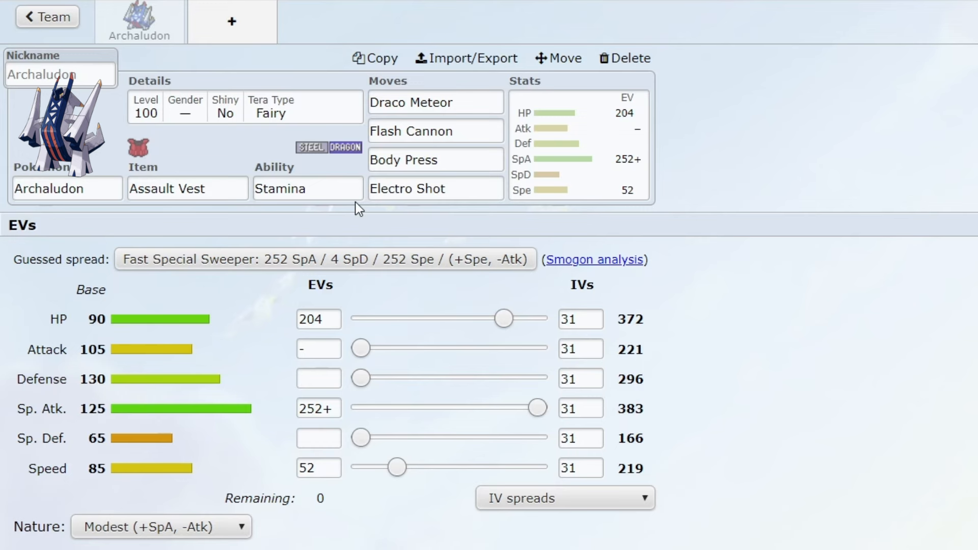
Step: Set Archaludon's Attack IV to 0, lowering its Attack stat to 193
{"action": "left_click", "coordinate": [308, 188]}
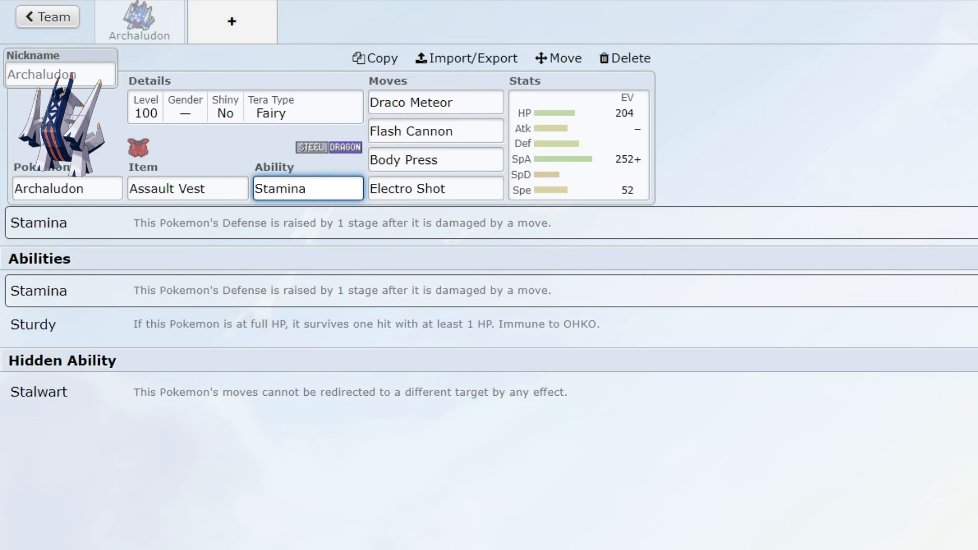
{"action": "mouse_move", "coordinate": [948, 107]}
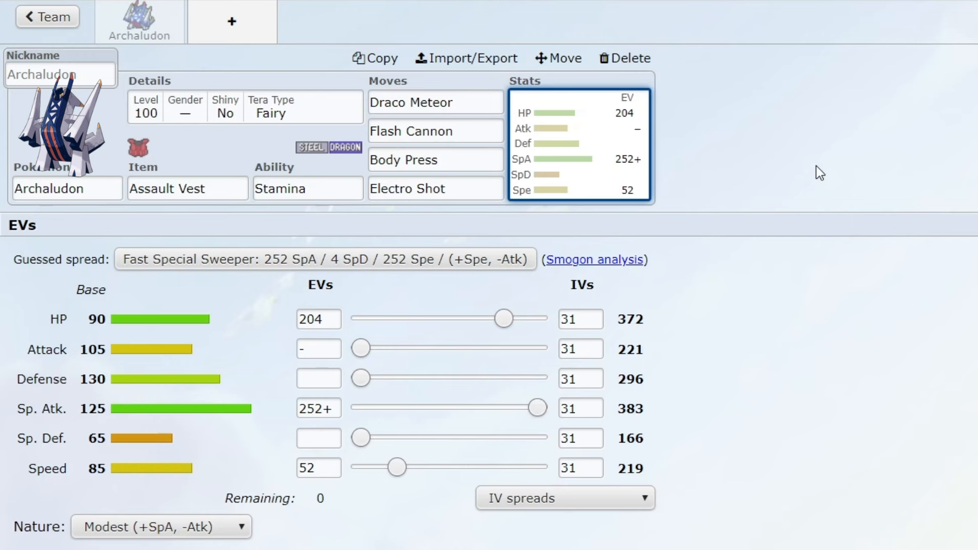
{"action": "mouse_move", "coordinate": [631, 324]}
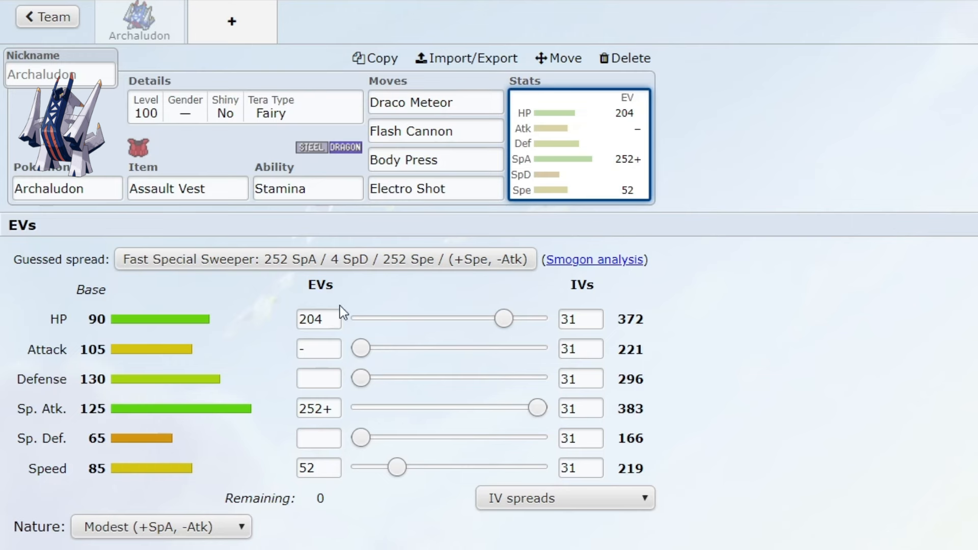
{"action": "mouse_move", "coordinate": [894, 247]}
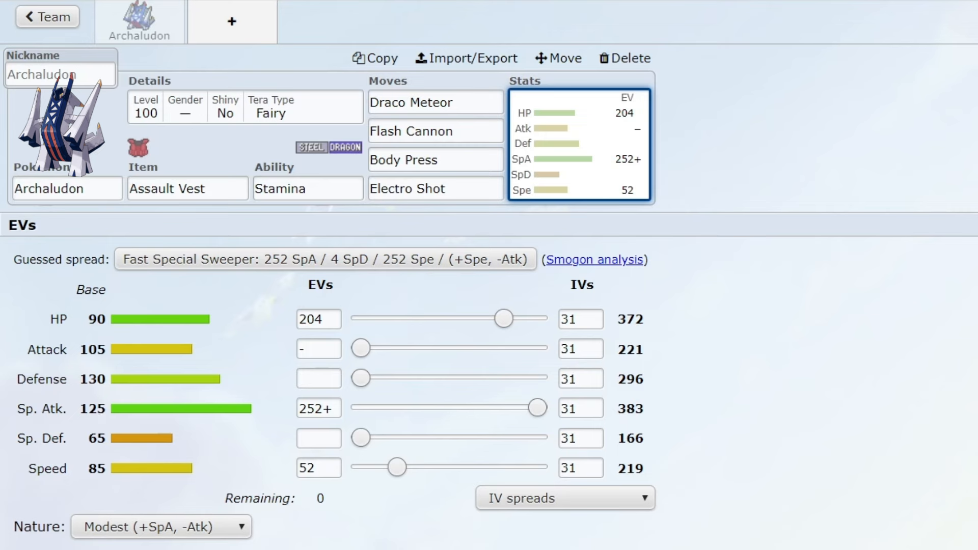
{"action": "left_click", "coordinate": [435, 102]}
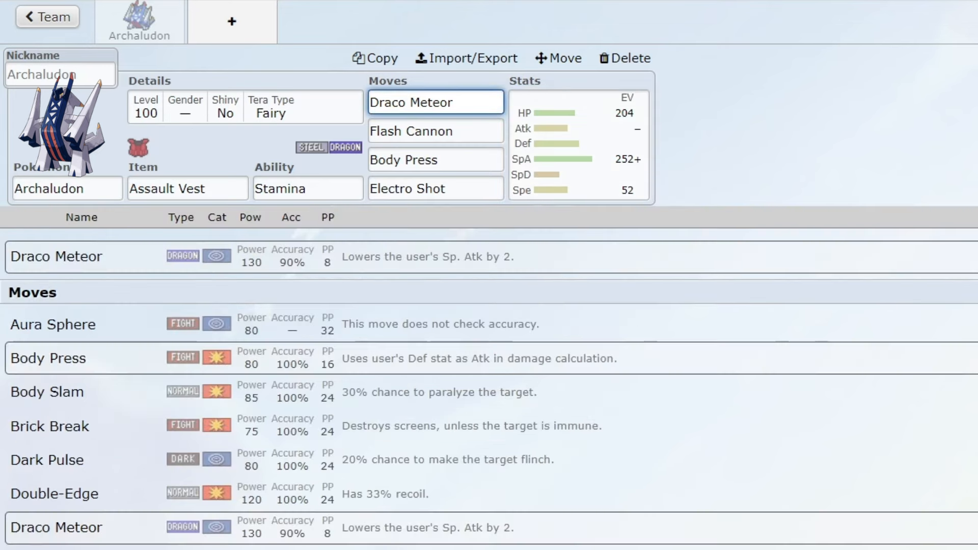
{"action": "left_click", "coordinate": [437, 130]}
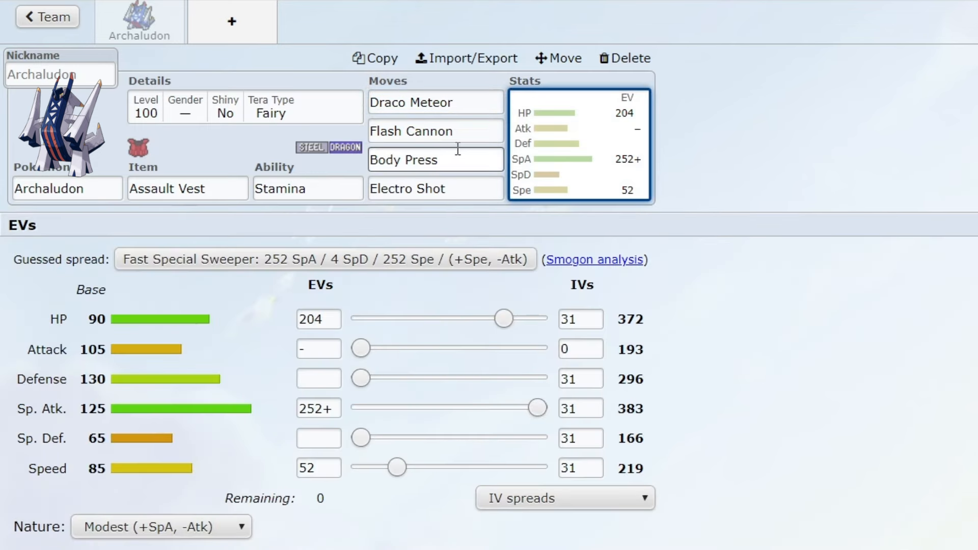
{"action": "left_click", "coordinate": [437, 159]}
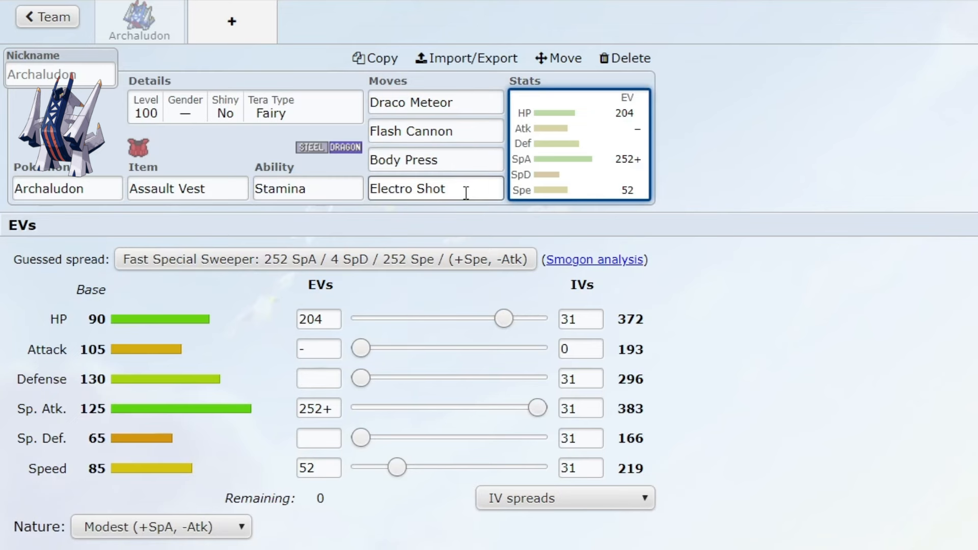
{"action": "left_click", "coordinate": [434, 188]}
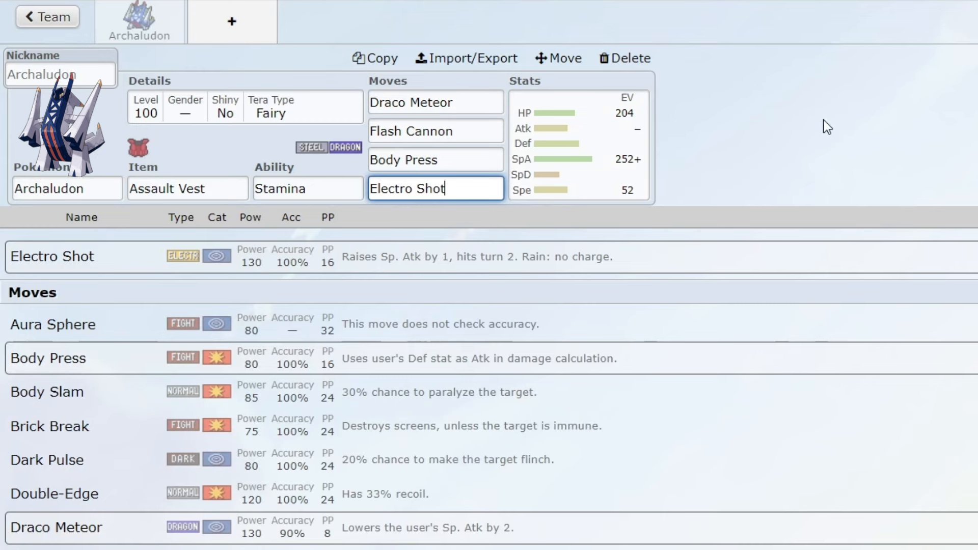
{"action": "left_click", "coordinate": [582, 148]}
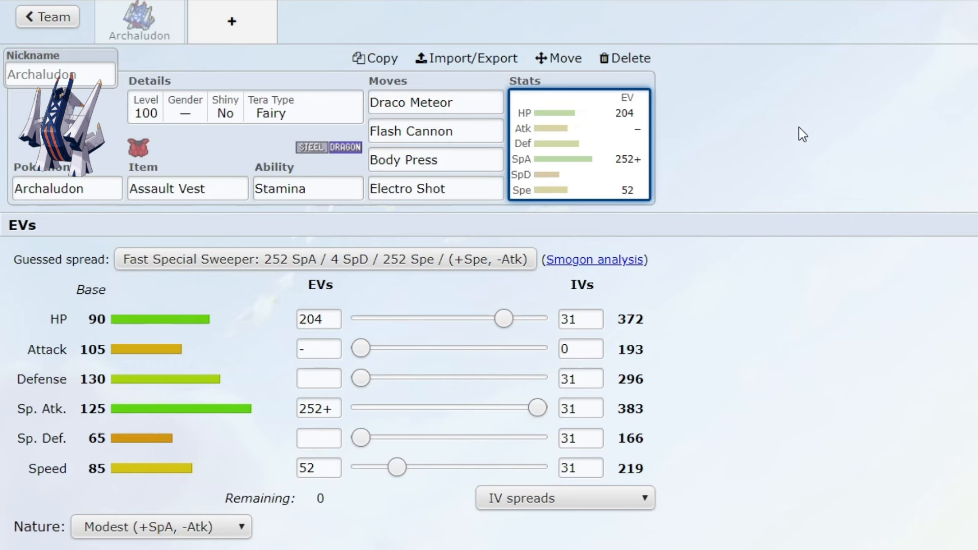
{"action": "mouse_move", "coordinate": [776, 128]}
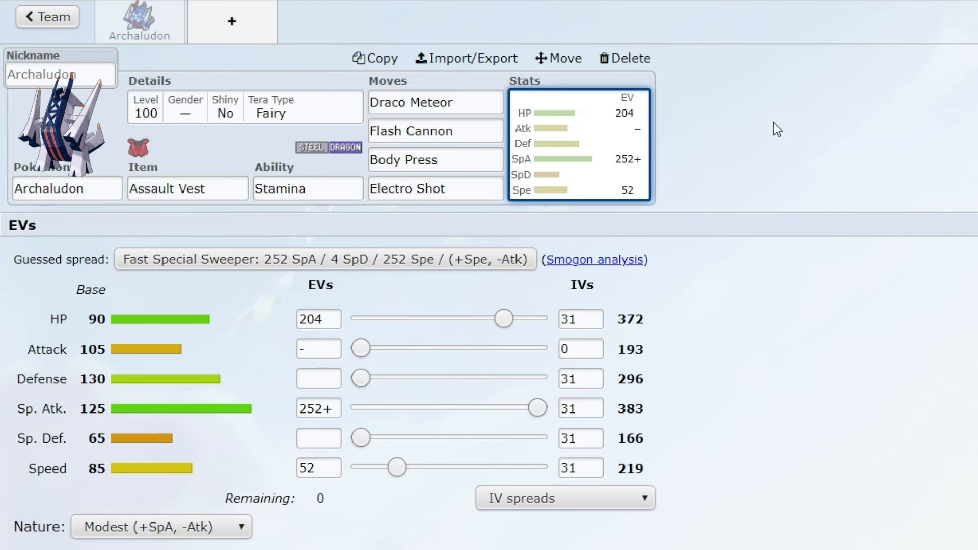
{"action": "mouse_move", "coordinate": [859, 140]}
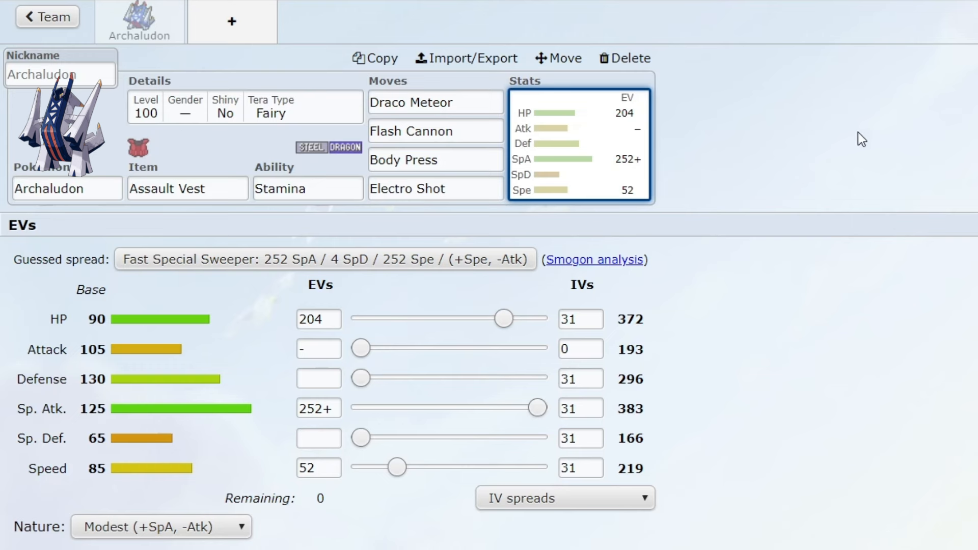
{"action": "mouse_move", "coordinate": [222, 110]}
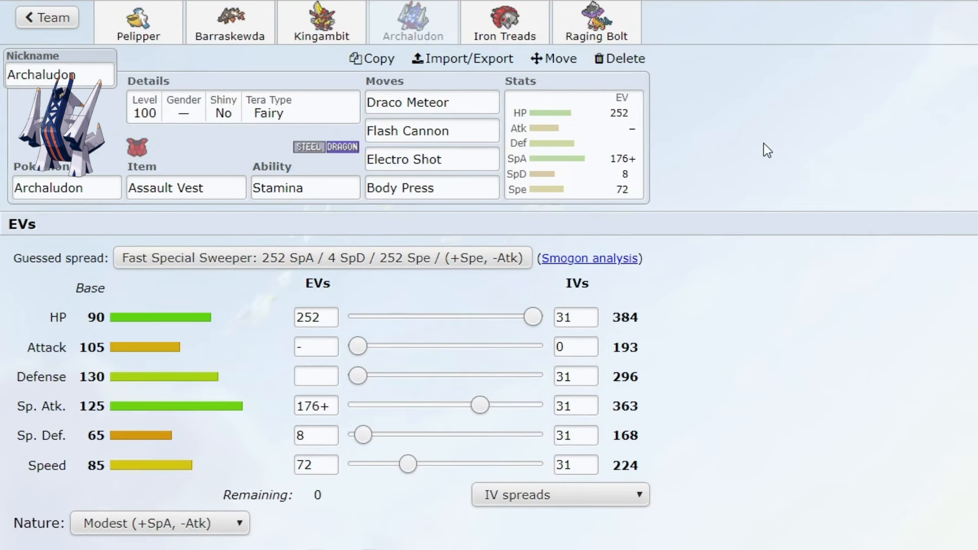
{"action": "mouse_move", "coordinate": [809, 184]}
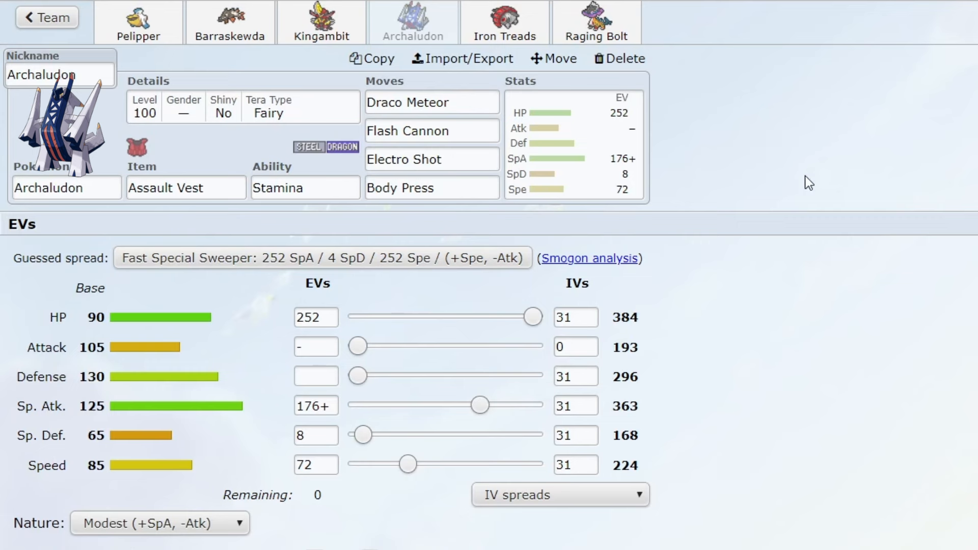
{"action": "mouse_move", "coordinate": [774, 132]}
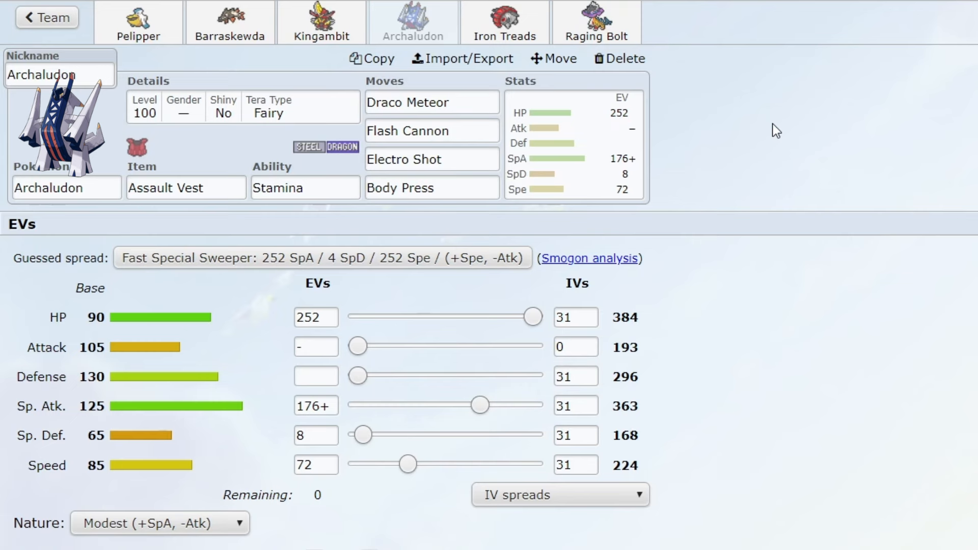
{"action": "mouse_move", "coordinate": [169, 63]}
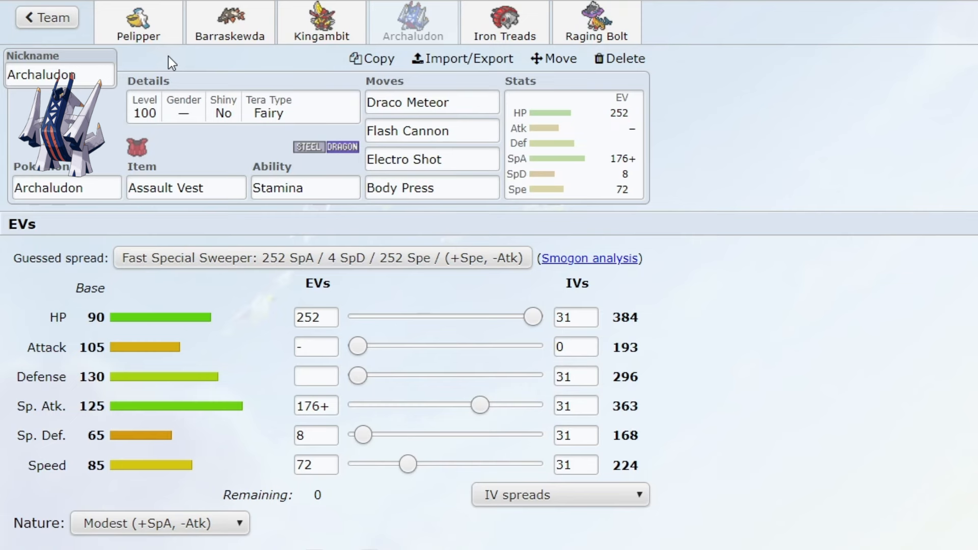
{"action": "mouse_move", "coordinate": [232, 71]}
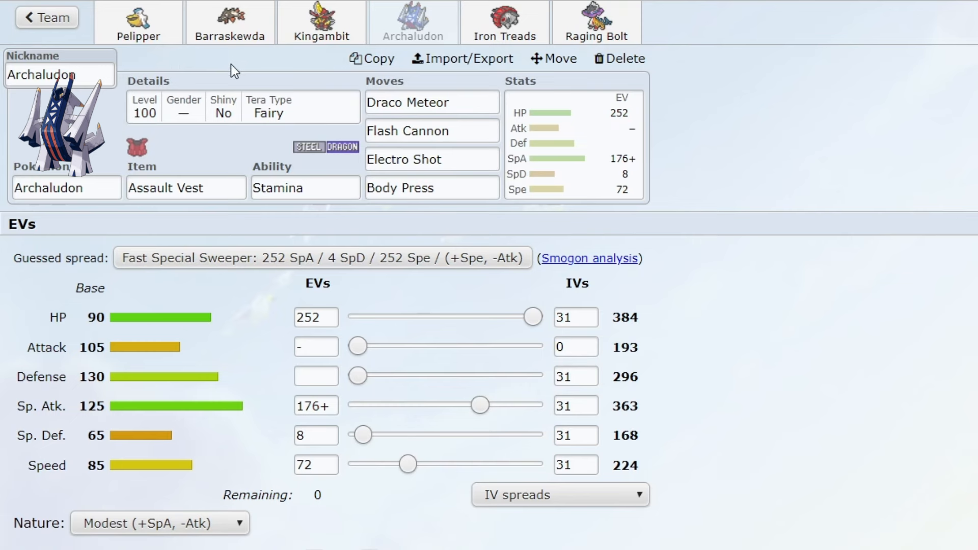
{"action": "mouse_move", "coordinate": [905, 151]}
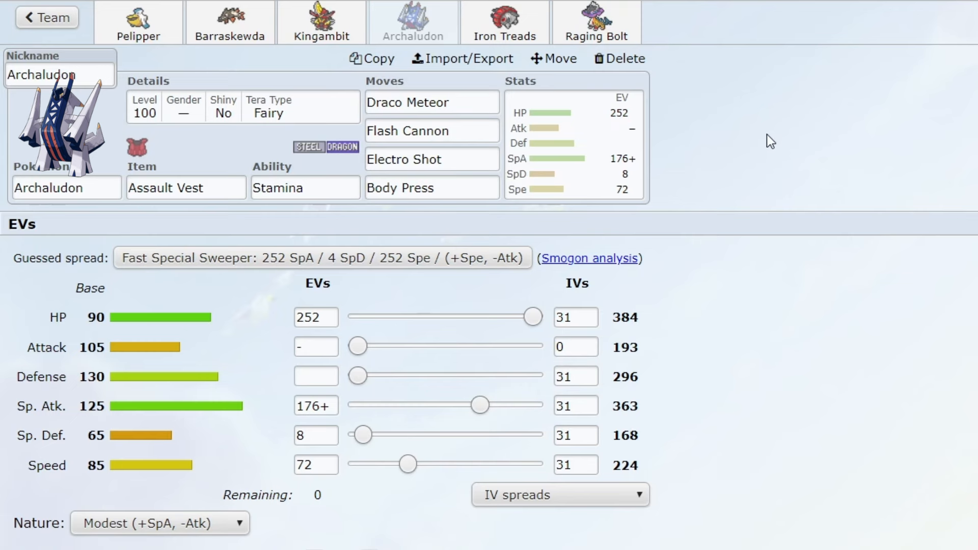
{"action": "mouse_move", "coordinate": [891, 191]}
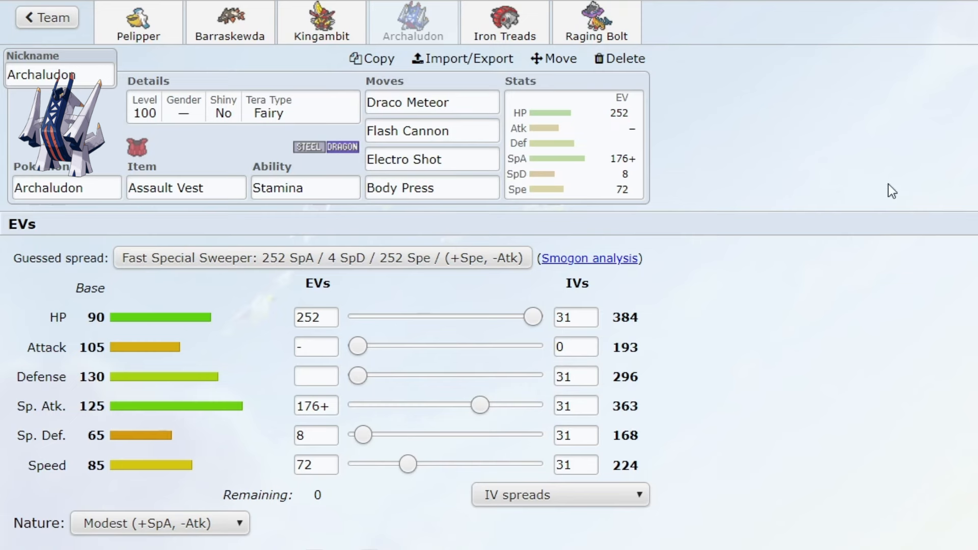